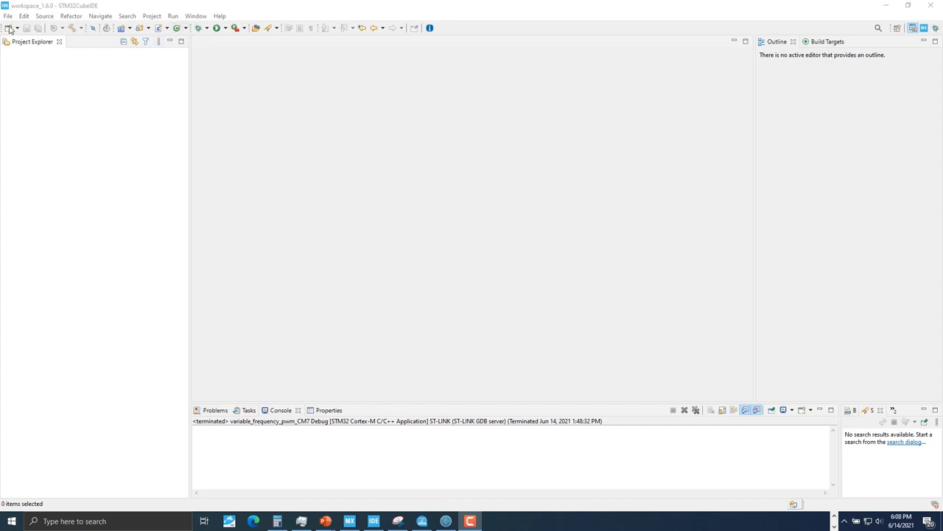
Create the STM32H745ZI project 'variableFrequencyPWM_Demo' with the STM32 Project wizard
{"action": "left_click", "coordinate": [8, 15]}
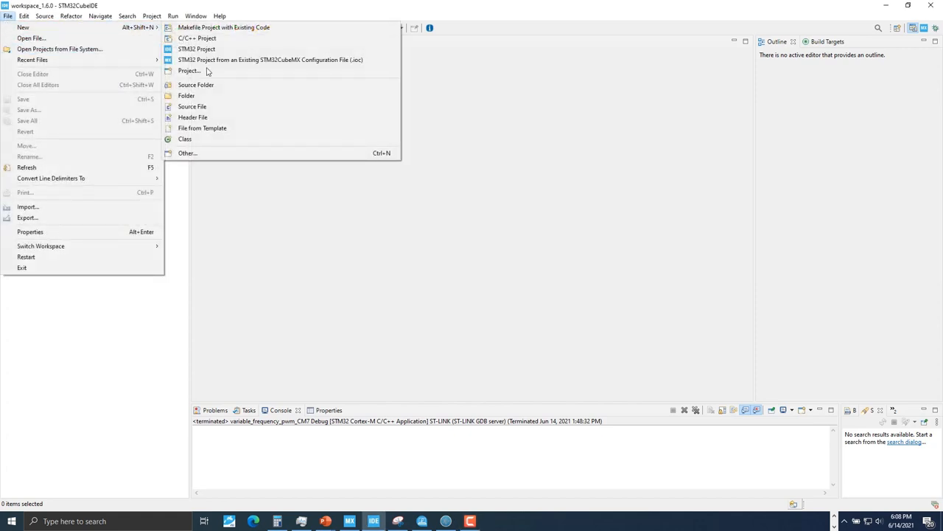
{"action": "key", "text": "Escape"}
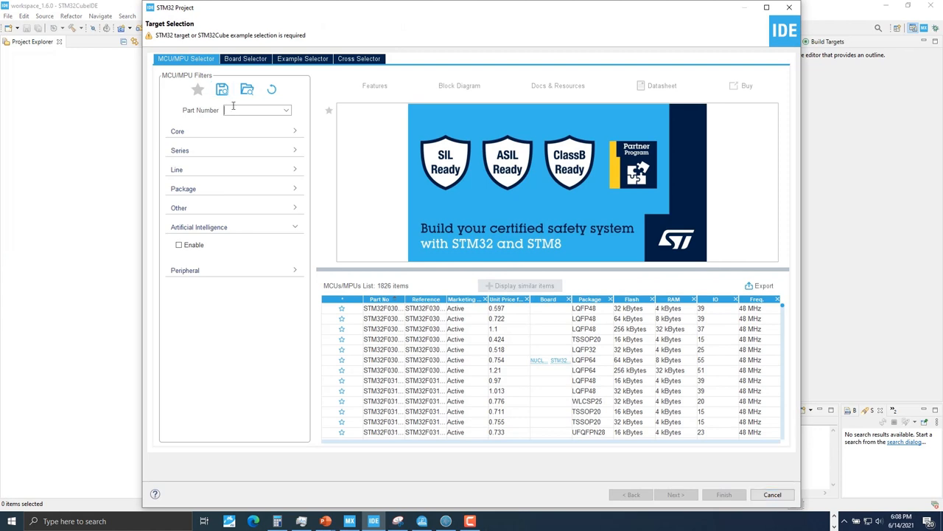
{"action": "type", "text": "STM32H745"}
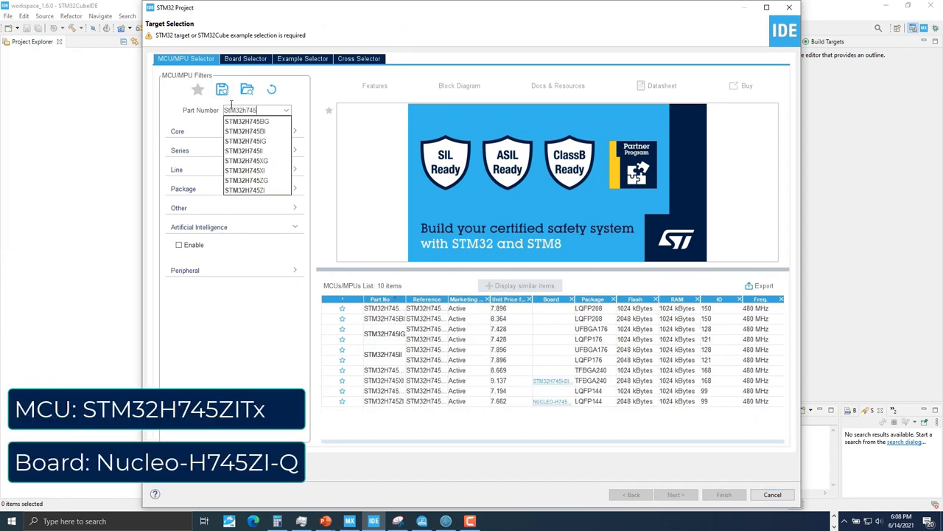
{"action": "left_click", "coordinate": [383, 399]}
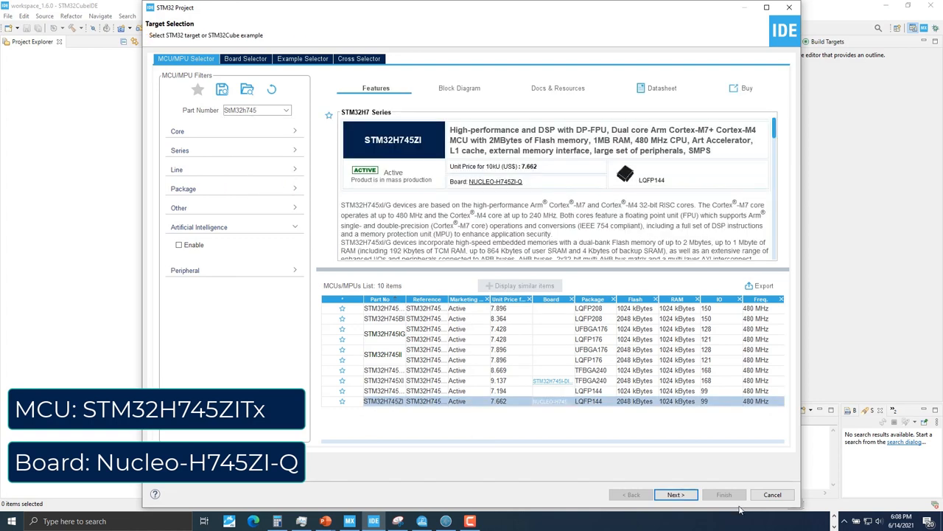
{"action": "left_click", "coordinate": [675, 495]}
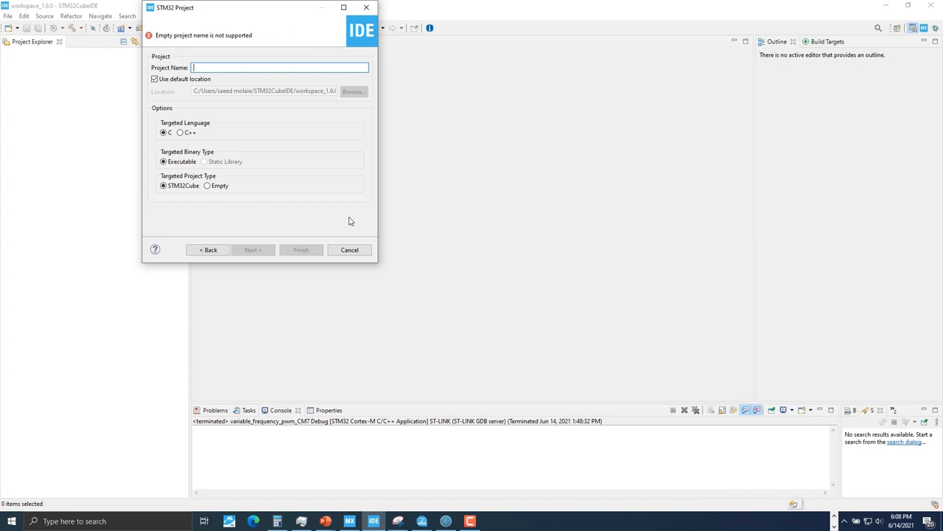
{"action": "type", "text": "variableFrequencyPWM_Demo"}
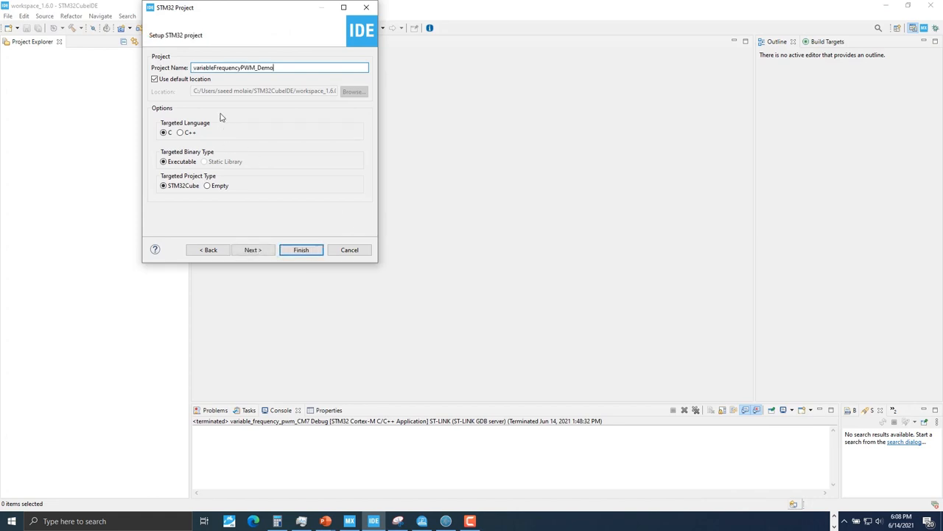
{"action": "left_click", "coordinate": [261, 67]}
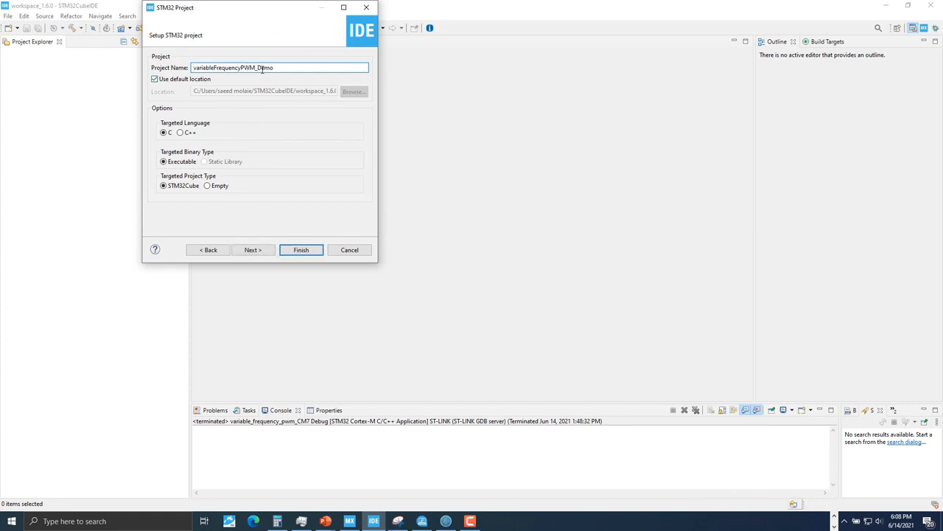
{"action": "left_click", "coordinate": [301, 249]}
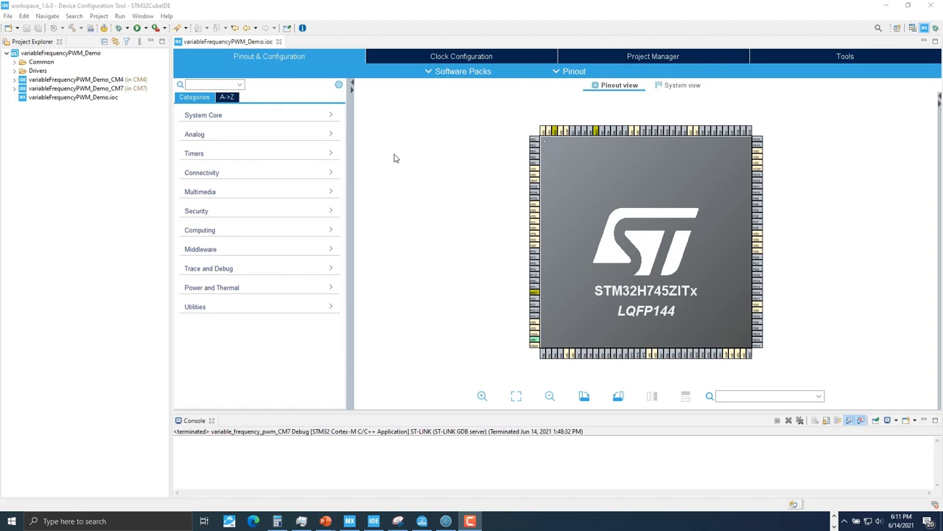
Set HCLK to 480 MHz, accepting the Clock Wizard prompt to use other sources
{"action": "left_click", "coordinate": [460, 56]}
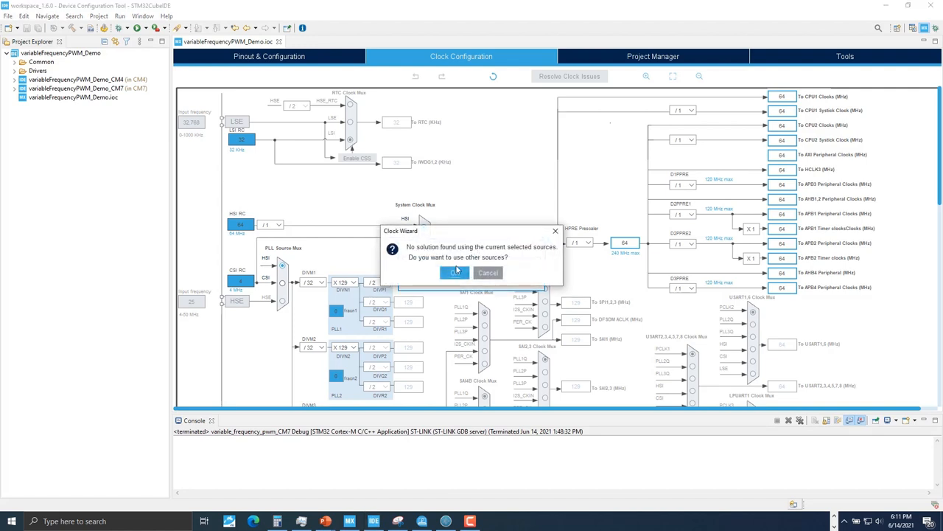
{"action": "left_click", "coordinate": [454, 273]}
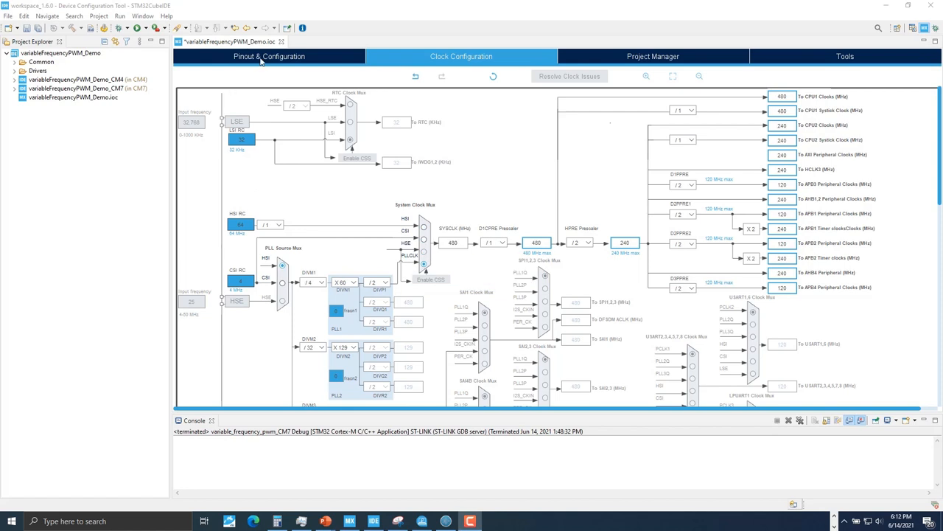
Assign TIM1 to the Cortex-M7 and set channel 1 to PWM Generation CH1 CH1N
{"action": "left_click", "coordinate": [272, 56]}
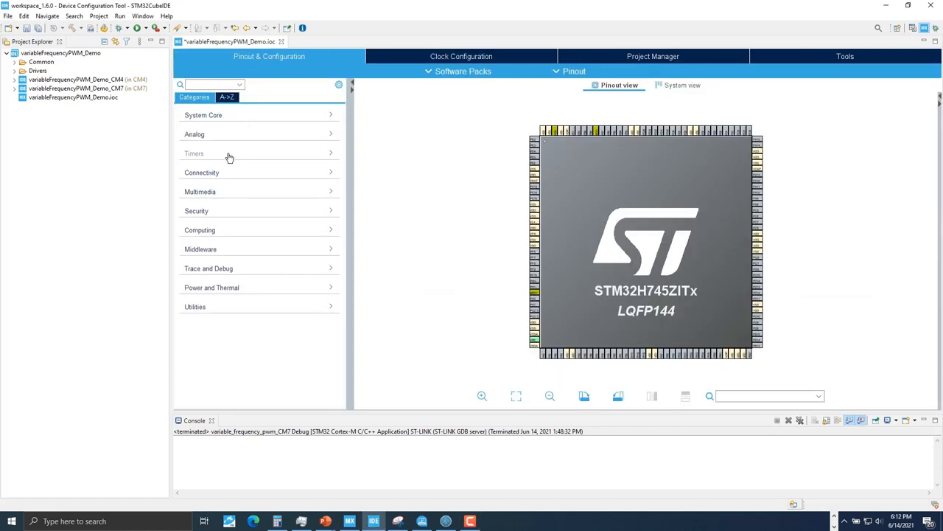
{"action": "left_click", "coordinate": [214, 153]}
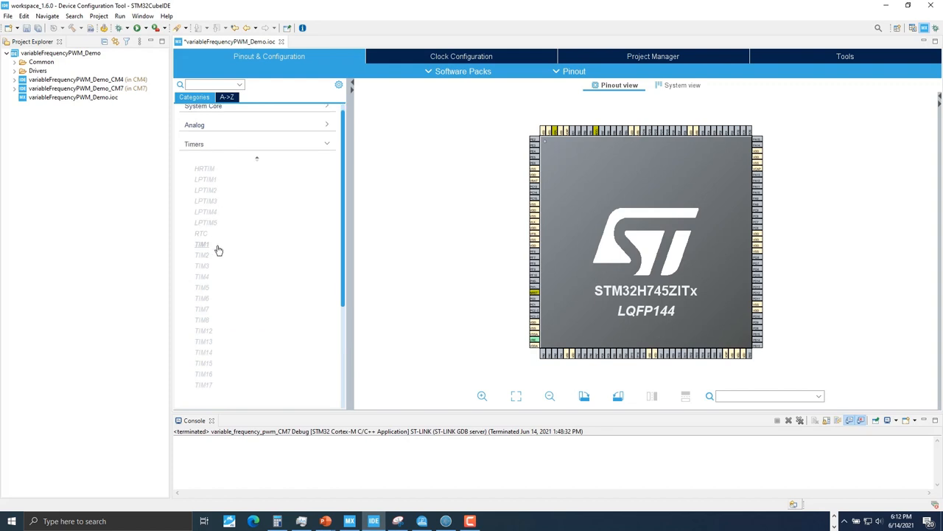
{"action": "mouse_move", "coordinate": [213, 249]}
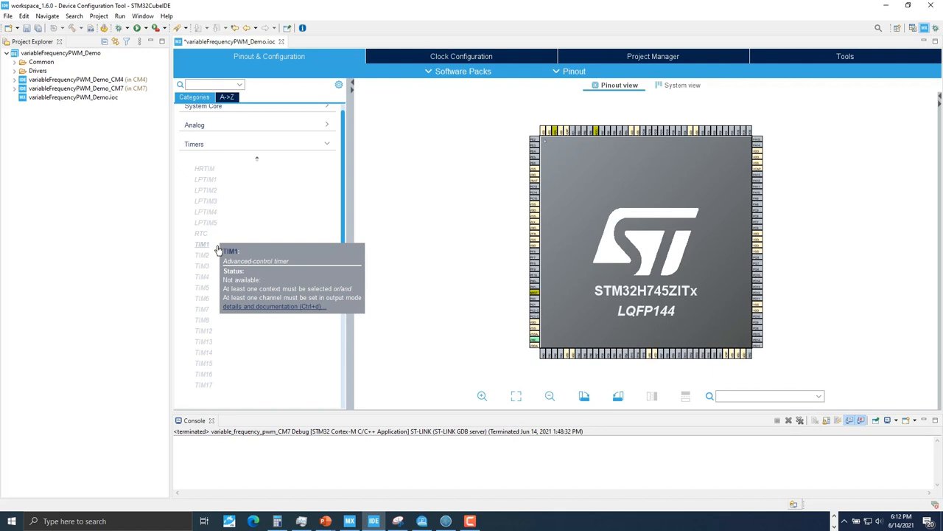
{"action": "left_click", "coordinate": [201, 244]}
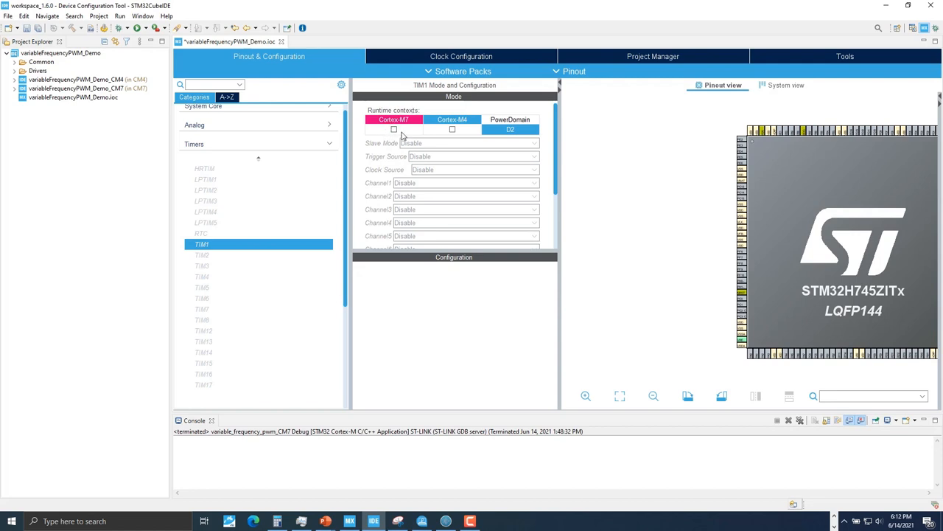
{"action": "left_click", "coordinate": [393, 129]}
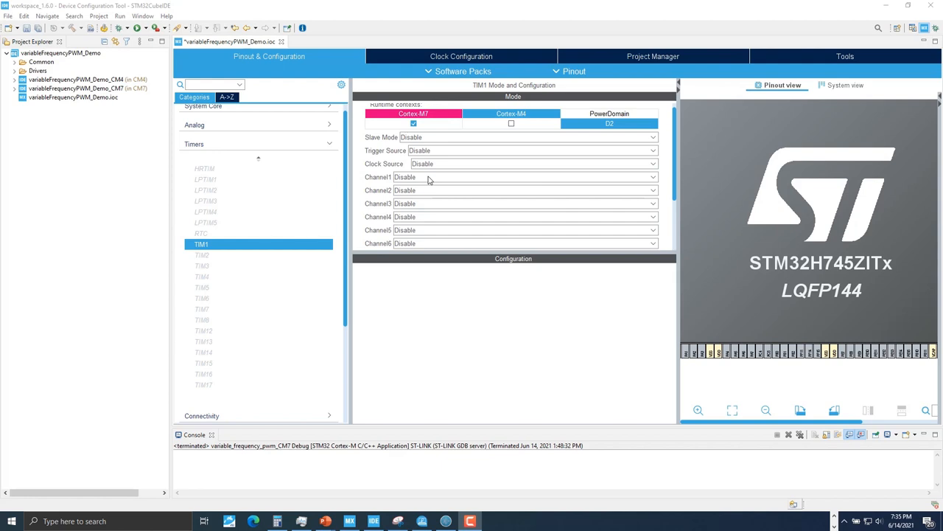
{"action": "scroll", "scroll_direction": "down", "scroll_amount": 3}
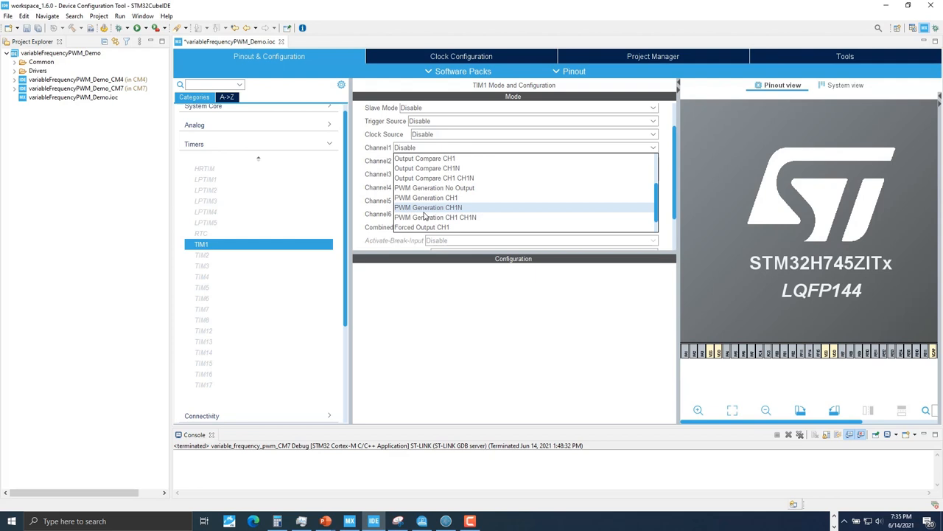
{"action": "mouse_move", "coordinate": [443, 217]}
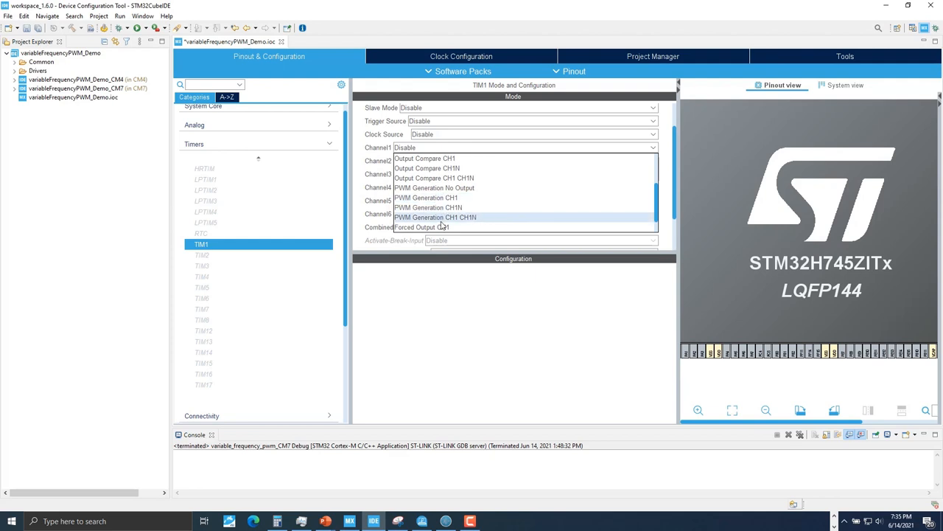
{"action": "mouse_move", "coordinate": [455, 221]}
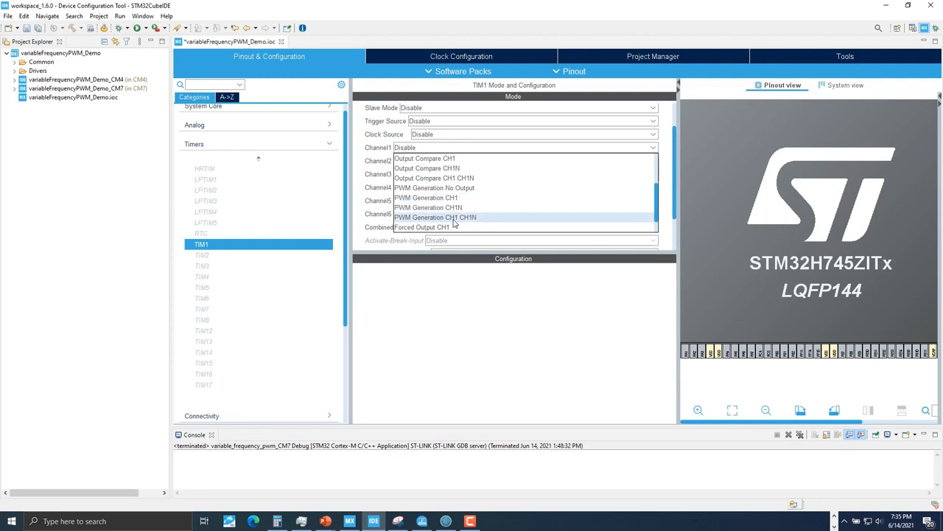
{"action": "left_click", "coordinate": [435, 217]}
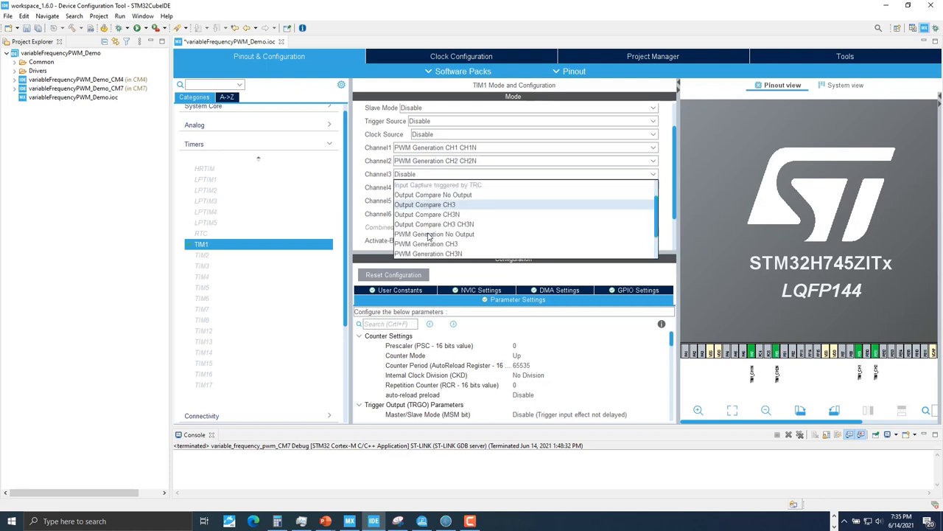
{"action": "mouse_move", "coordinate": [443, 224]}
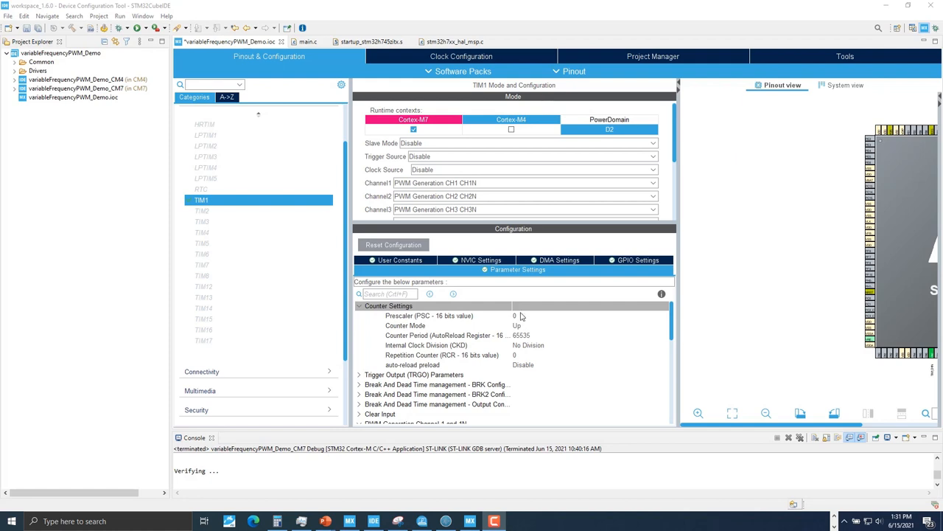
Set TIM1 counter period 30000, Center Aligned mode1, and start editing the repetition counter
{"action": "left_click", "coordinate": [518, 335]}
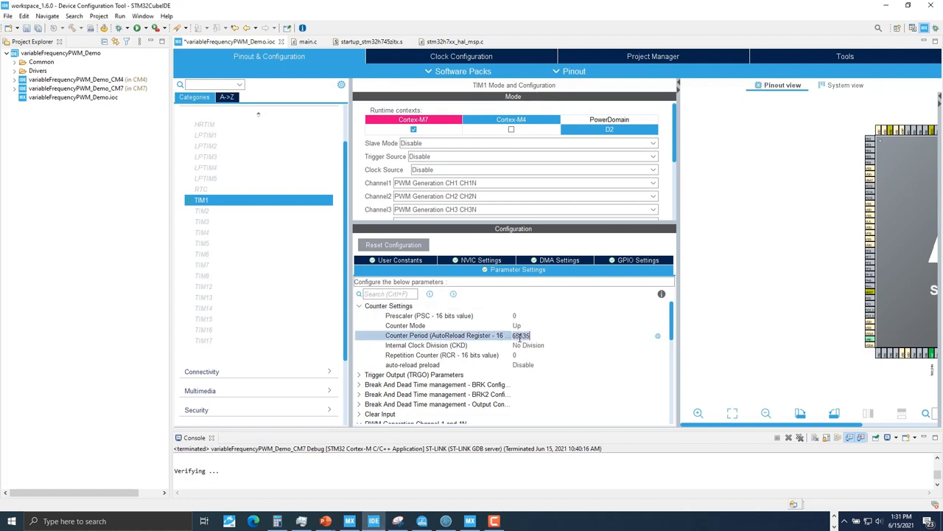
{"action": "type", "text": "3000"}
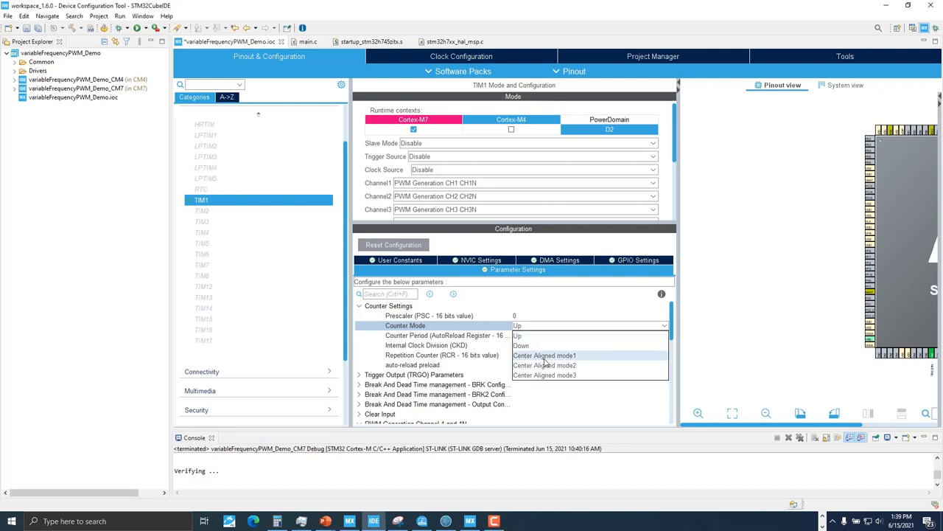
{"action": "left_click", "coordinate": [544, 355]}
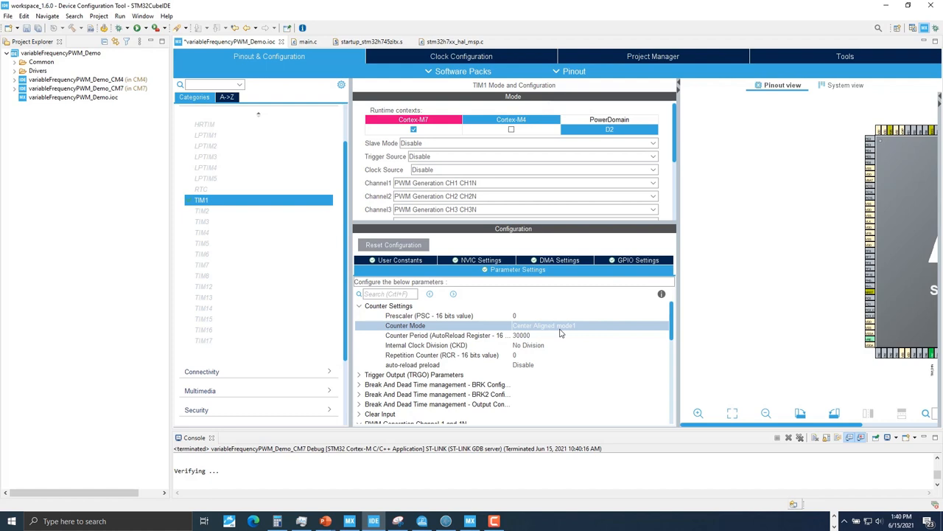
{"action": "mouse_move", "coordinate": [526, 360]}
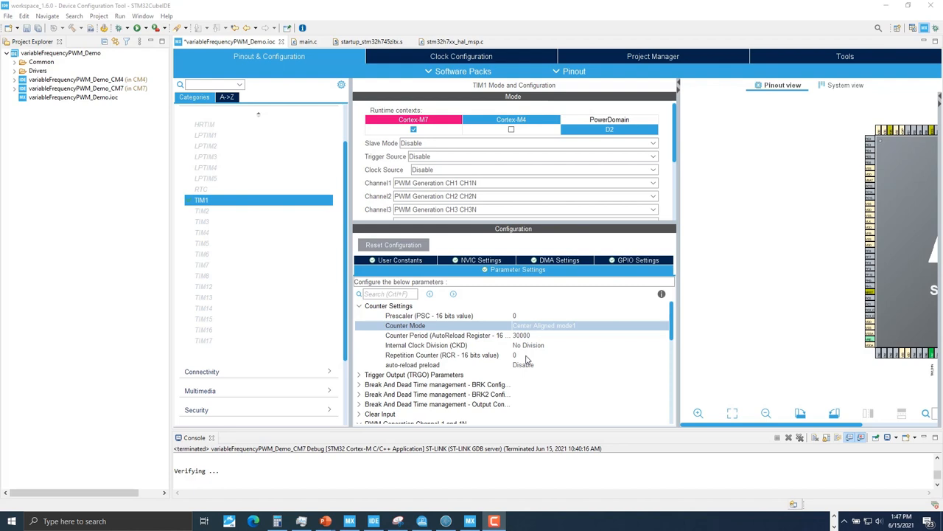
{"action": "left_click", "coordinate": [514, 355]}
{"action": "type", "text": "3"}
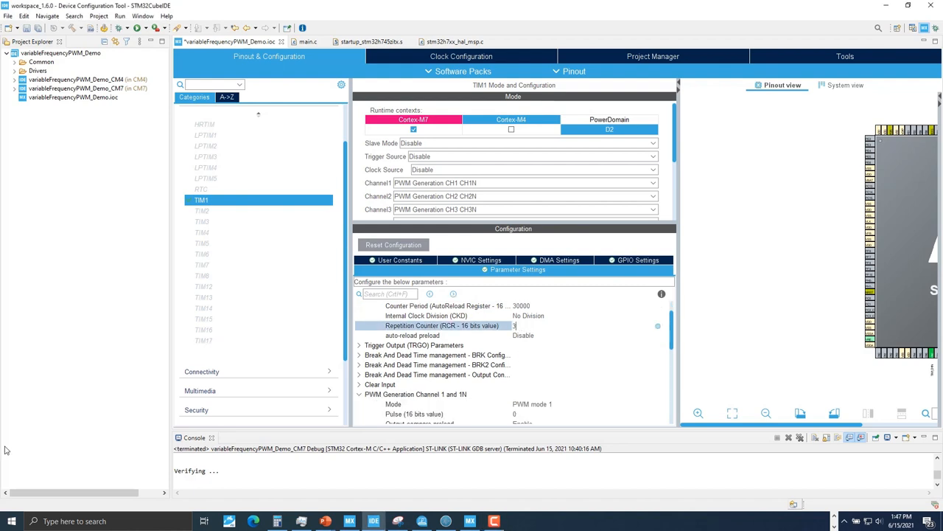
Enter repetition counter 3 and PWM pulse values 7500 (channel 1) and 22500 (channel 3)
{"action": "scroll", "scroll_direction": "down", "scroll_amount": 3}
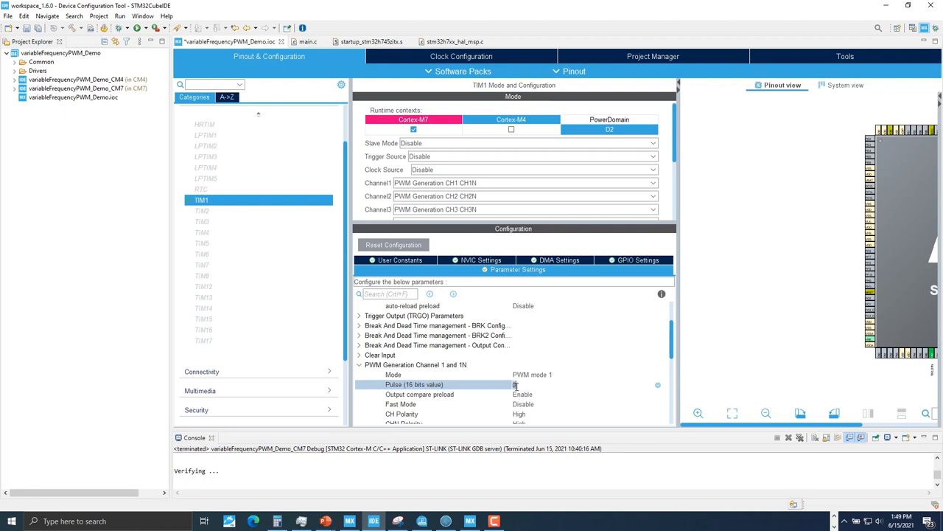
{"action": "type", "text": "7500"}
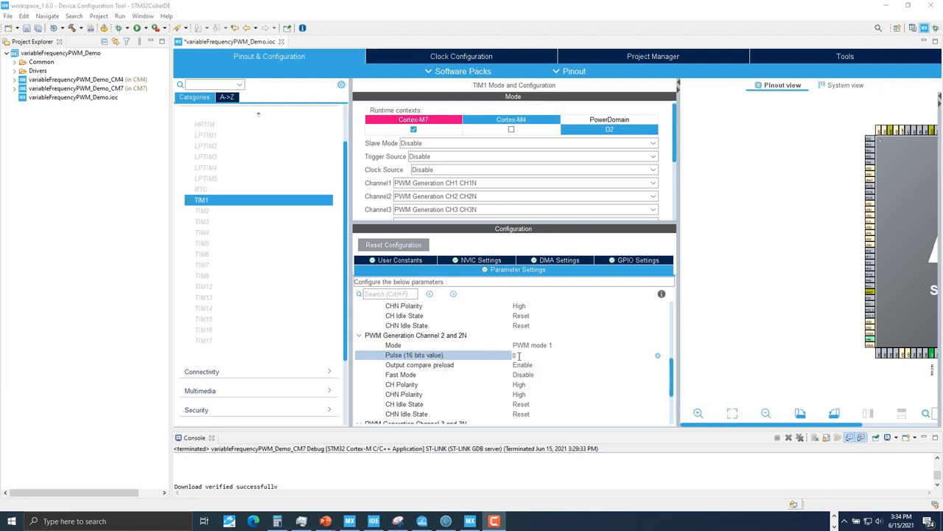
{"action": "type", "text": "18"}
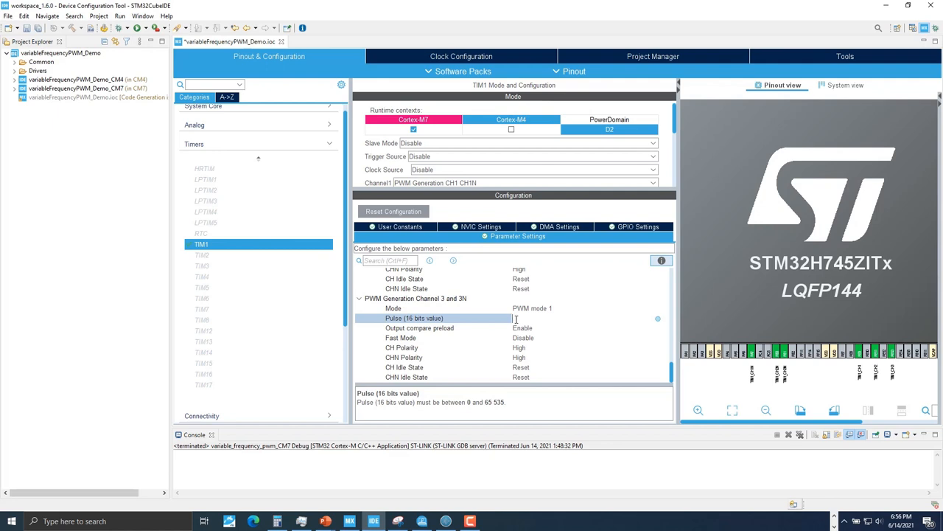
{"action": "type", "text": "22500"}
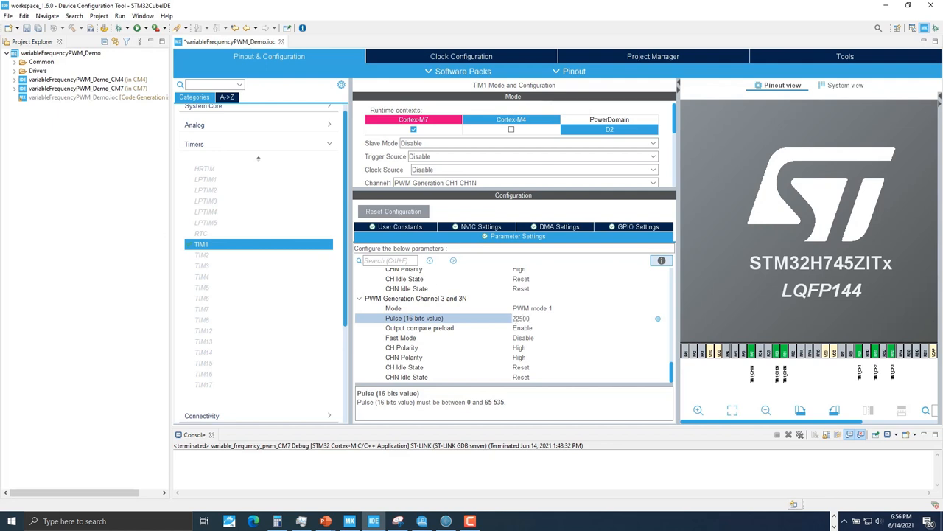
{"action": "left_click", "coordinate": [396, 226]}
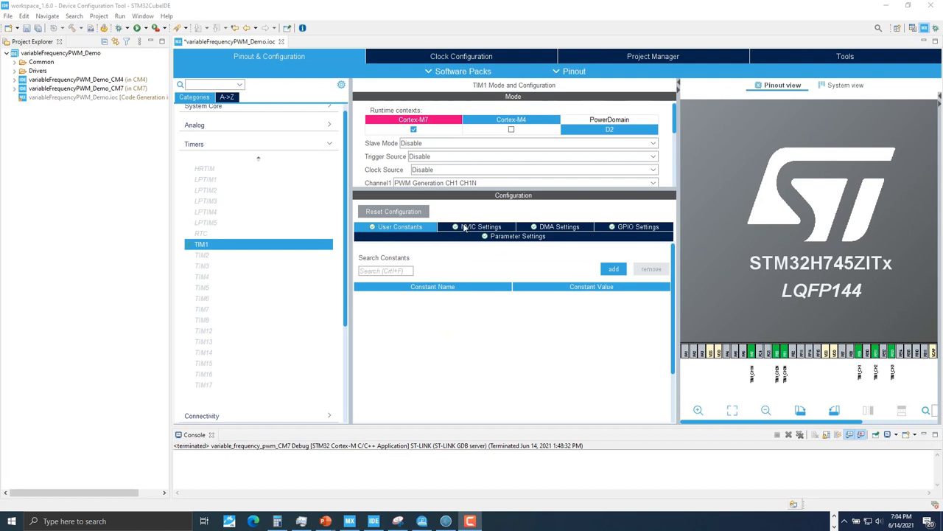
Tick Enabled for the TIM1 update interrupt in NVIC Settings, then return to Parameter Settings
{"action": "left_click", "coordinate": [479, 227]}
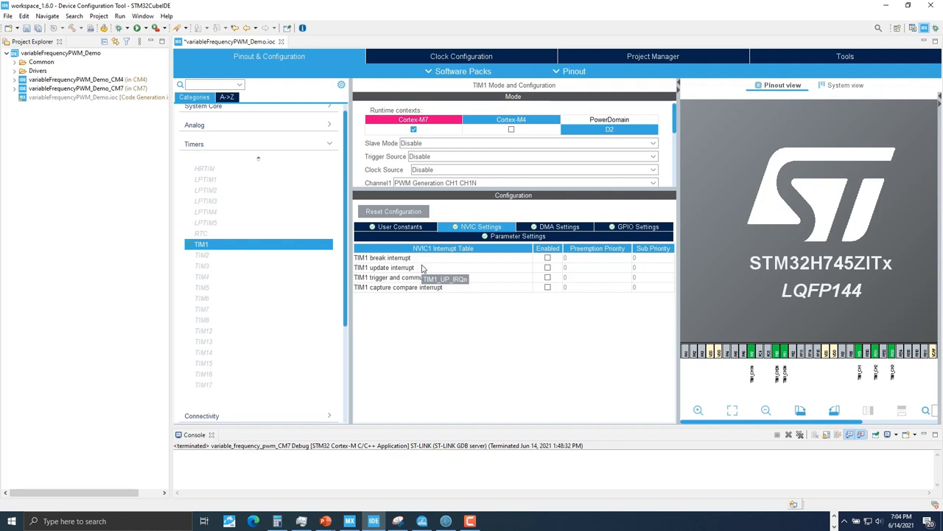
{"action": "mouse_move", "coordinate": [422, 267]}
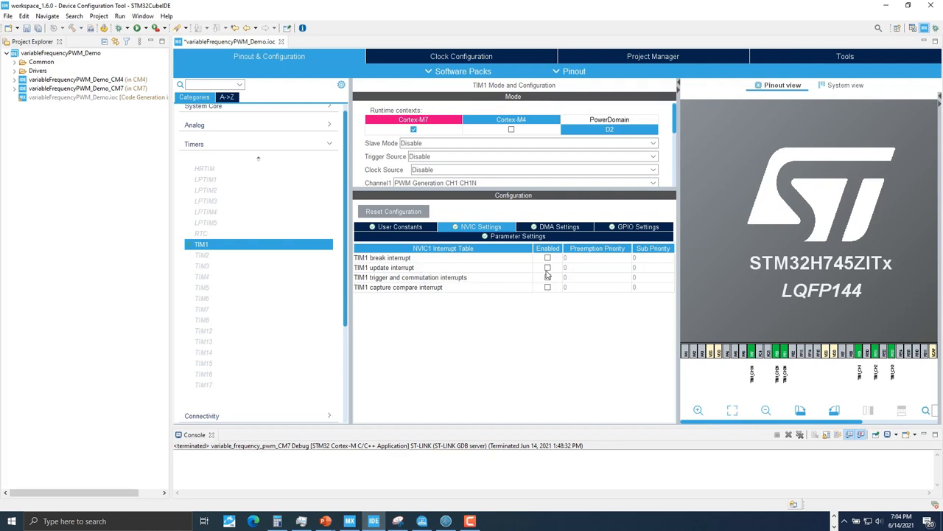
{"action": "left_click", "coordinate": [547, 268]}
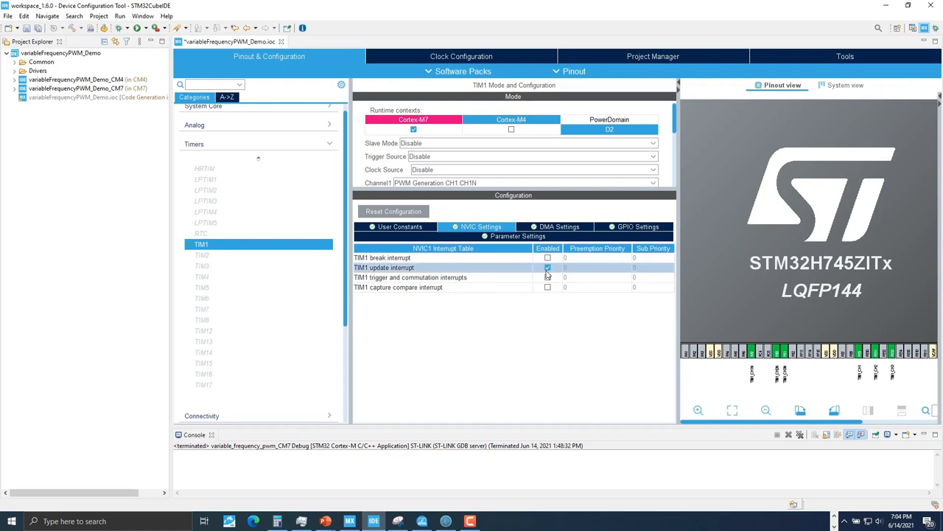
{"action": "left_click", "coordinate": [514, 235]}
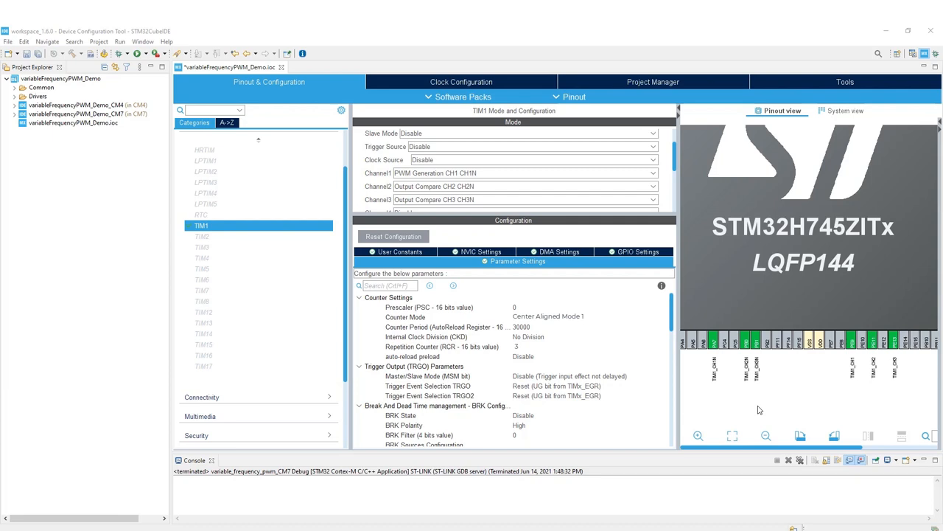
{"action": "mouse_move", "coordinate": [728, 359]}
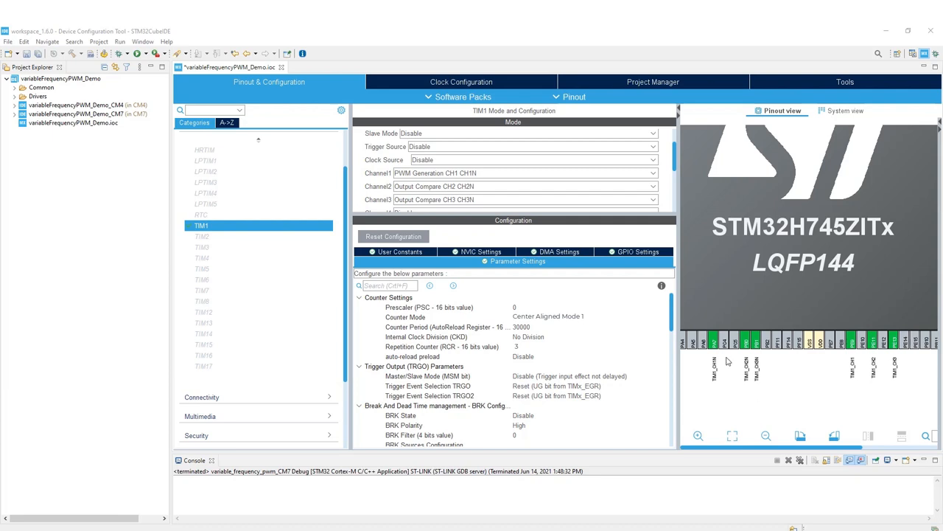
{"action": "mouse_move", "coordinate": [713, 348]}
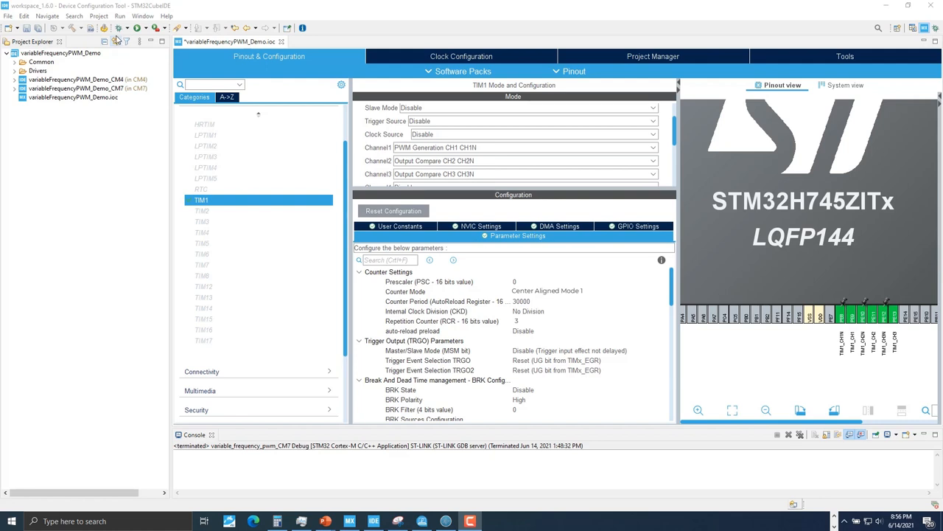
Open C:\tmp and bring up the Extract All menu for Complementary_variable_frequency_PWM.zip
{"action": "left_click", "coordinate": [115, 39]}
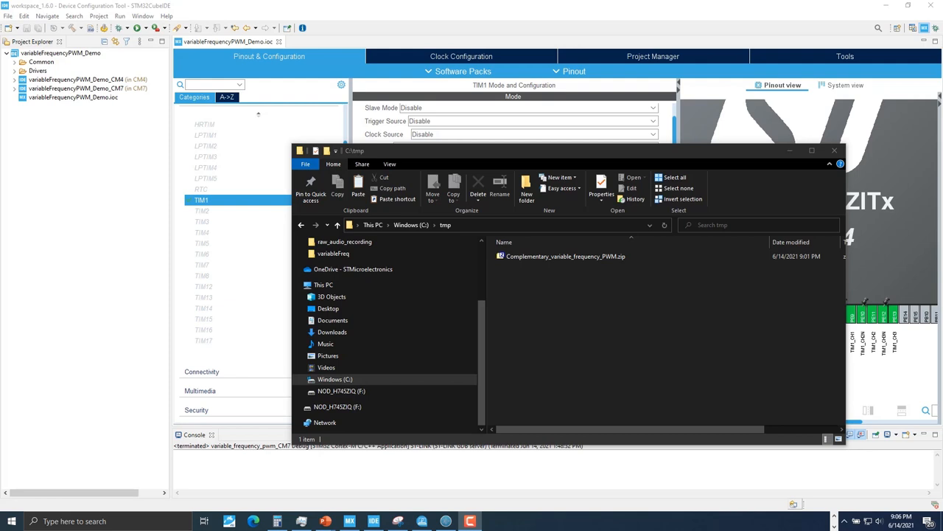
{"action": "mouse_move", "coordinate": [624, 331]}
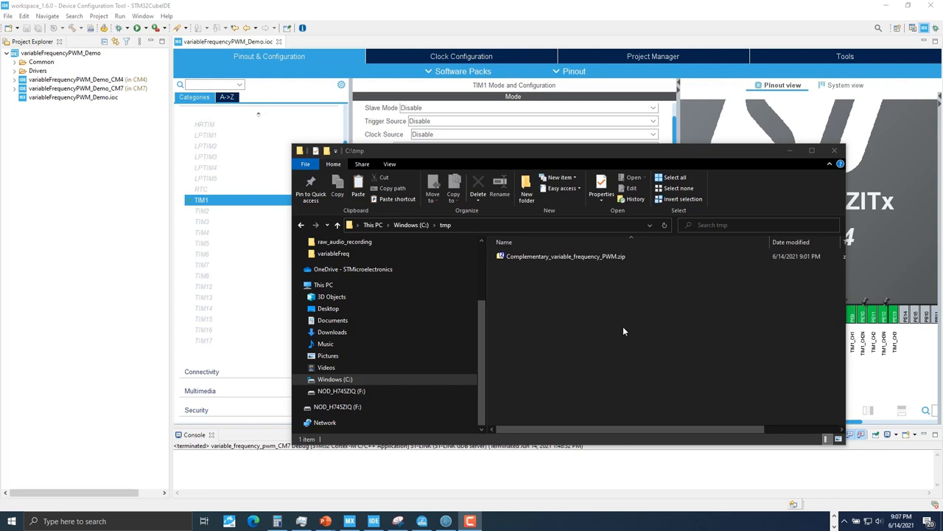
{"action": "mouse_move", "coordinate": [604, 303]}
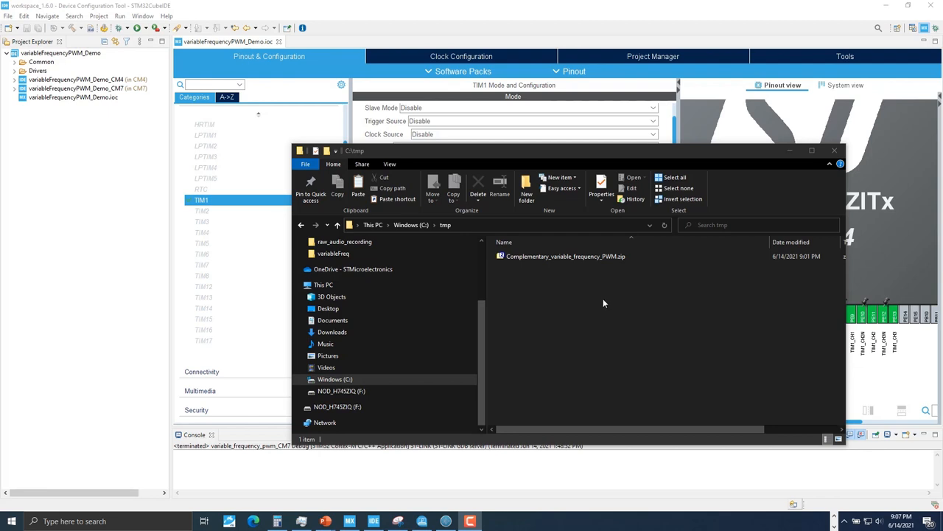
{"action": "right_click", "coordinate": [560, 256]}
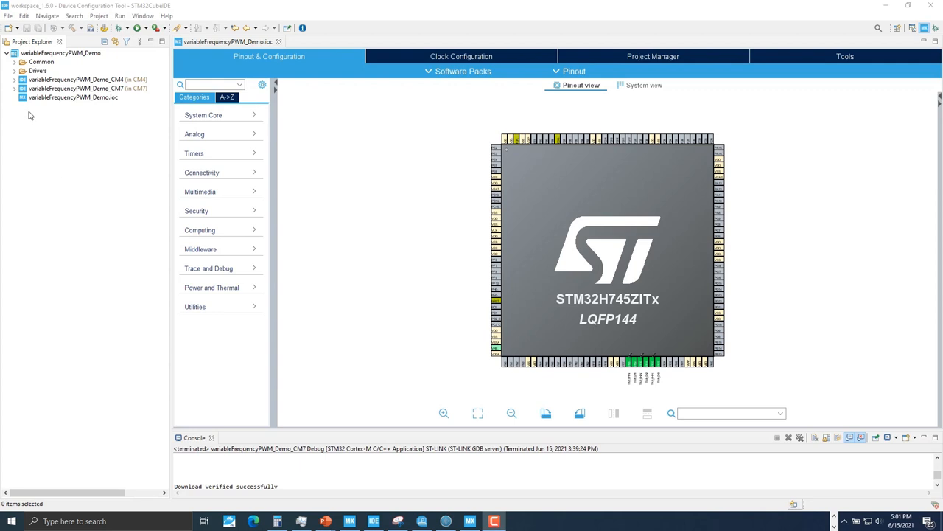
Expand variableFrequencyPWM_Demo_CM7 > Core > Src and open main.c
{"action": "left_click", "coordinate": [14, 88]}
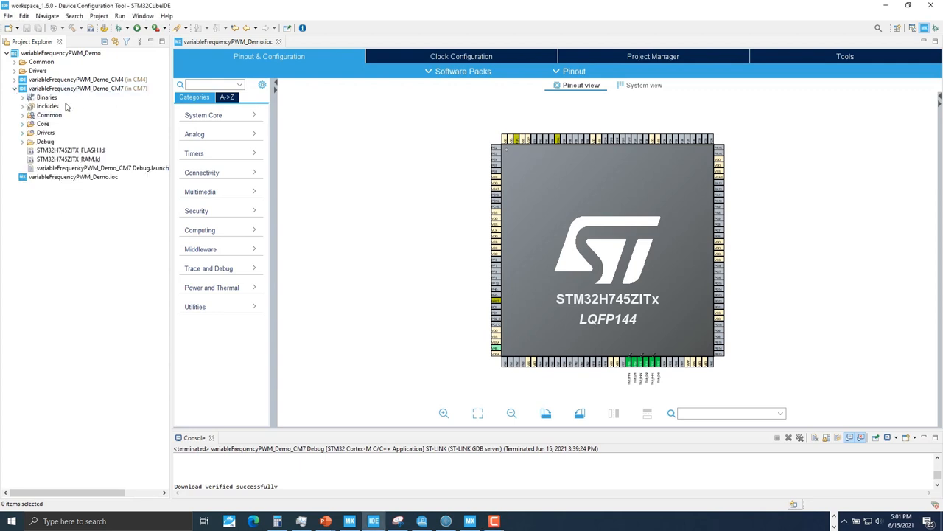
{"action": "left_click", "coordinate": [23, 124]}
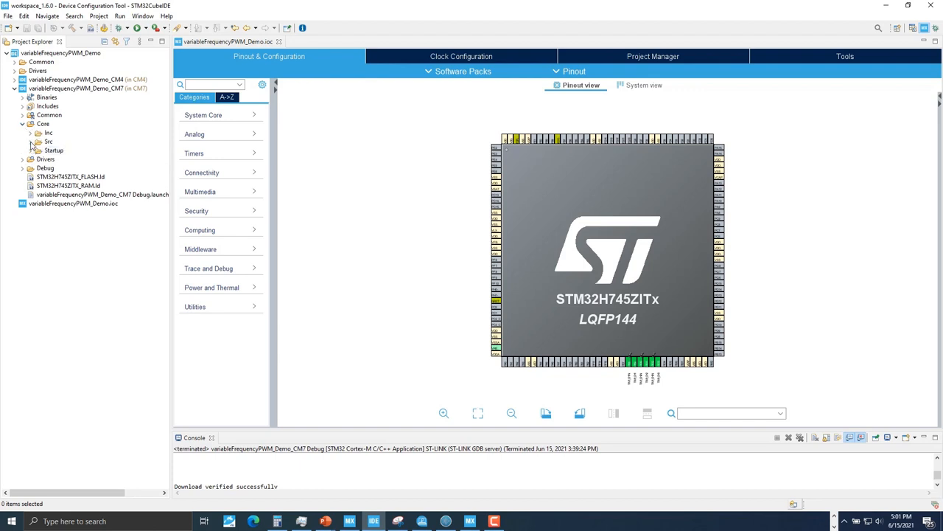
{"action": "left_click", "coordinate": [31, 141]}
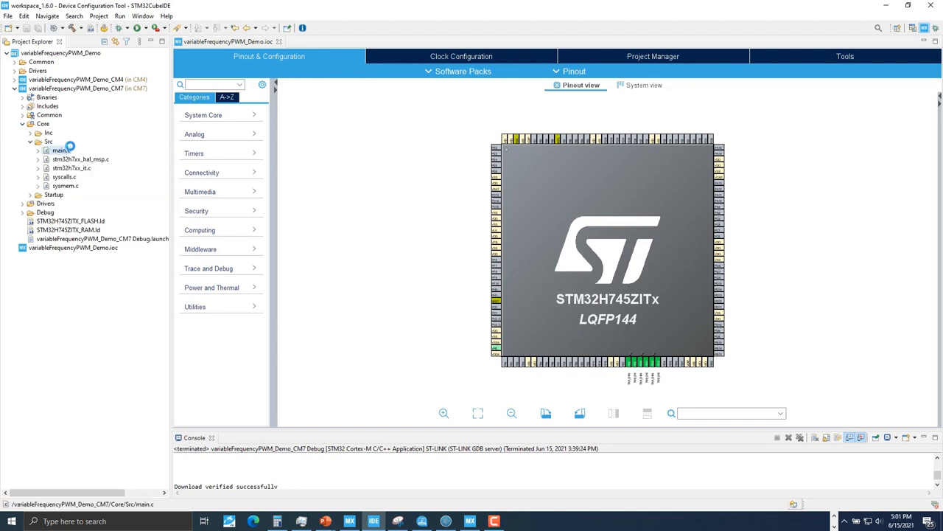
{"action": "double_click", "coordinate": [48, 151]}
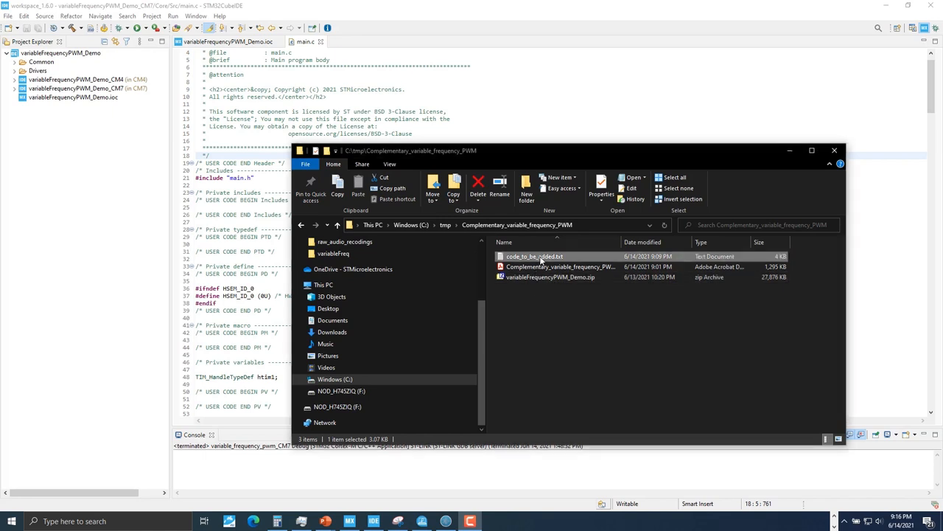
Copy 'uint32_t timer_ar_value = TIM1_PWM_FREQ_4K;' from code_to_be_added.txt into main.c's PV section
{"action": "double_click", "coordinate": [533, 256]}
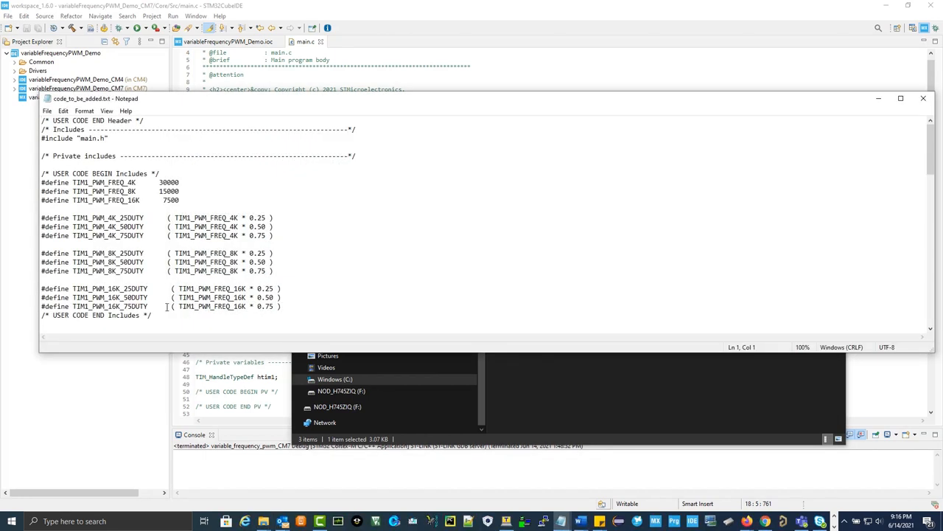
{"action": "left_click_drag", "start_coordinate": [49, 182], "coordinate": [152, 314]}
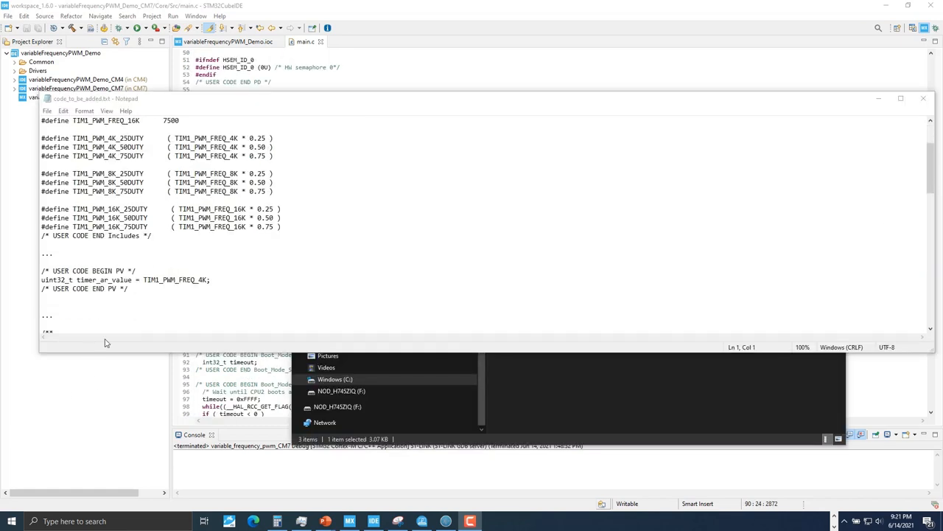
{"action": "left_click_drag", "start_coordinate": [41, 271], "coordinate": [127, 288]}
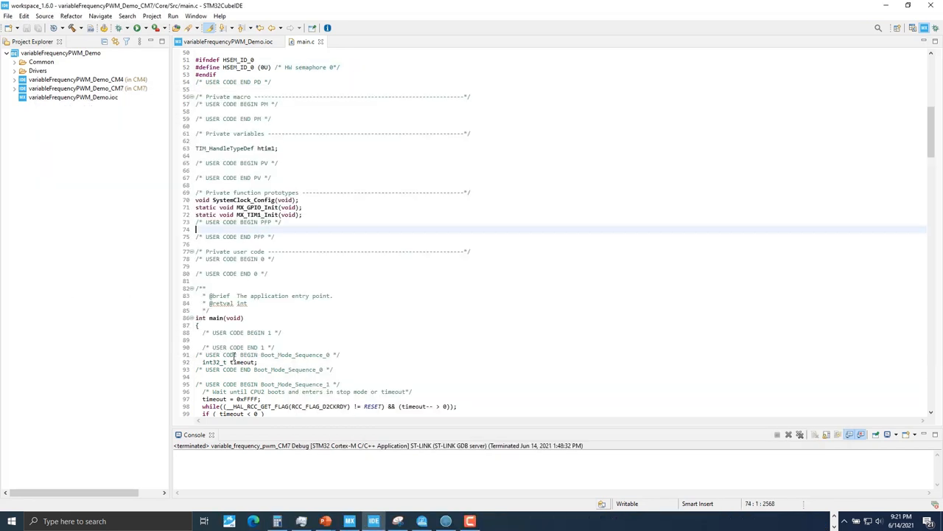
{"action": "mouse_move", "coordinate": [280, 186]}
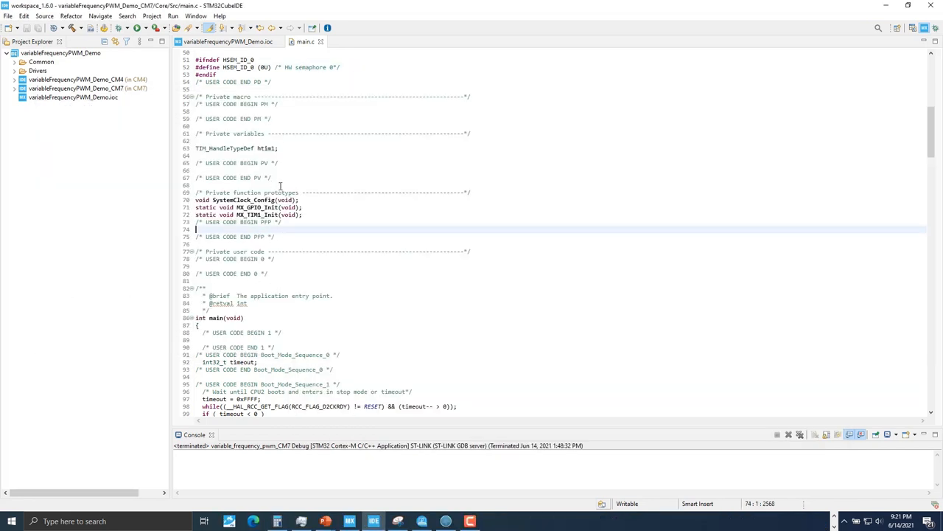
{"action": "type", "text": "uint32_t timer_ar_value = TIM1_PWM_FREQ_4K;"}
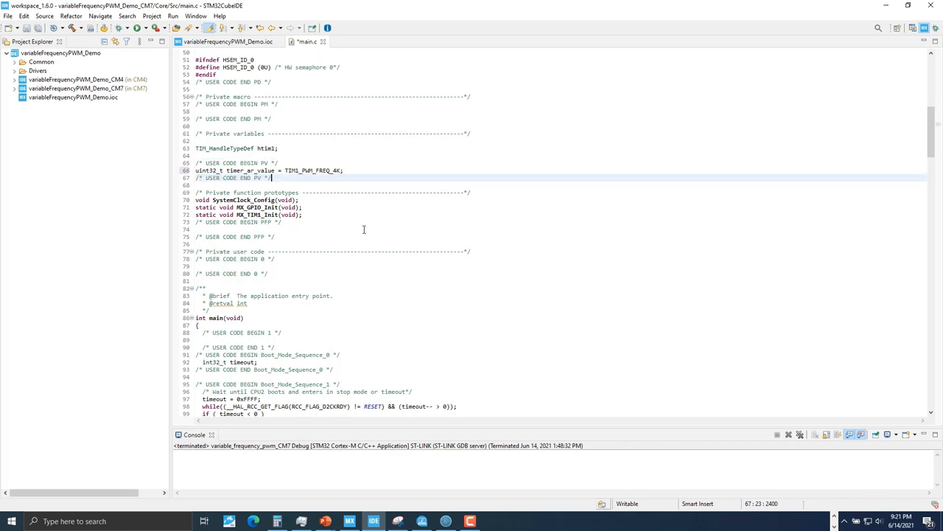
{"action": "mouse_move", "coordinate": [345, 230]}
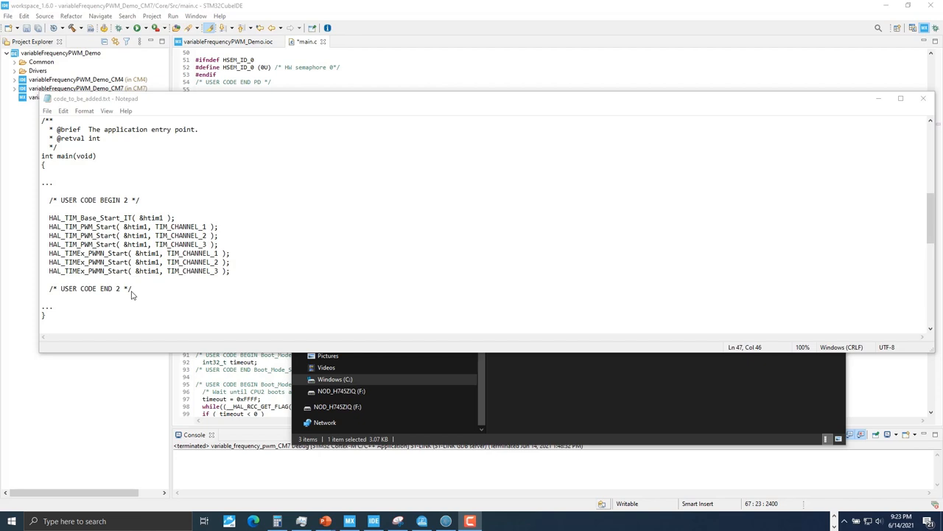
Add 'HAL_TIM_Base_Start_IT( &htim1 );' under USER CODE BEGIN 2 in main.c
{"action": "left_click", "coordinate": [134, 288]}
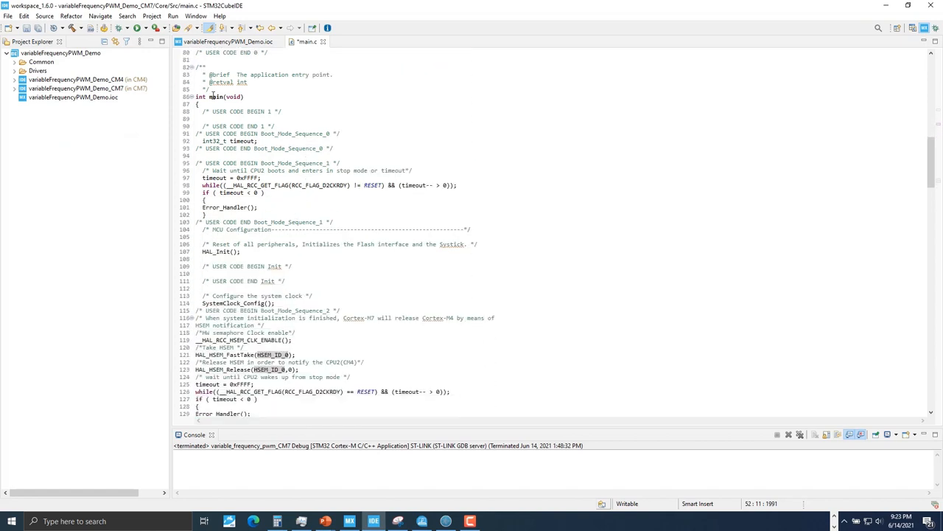
{"action": "scroll", "scroll_direction": "down", "scroll_amount": 3}
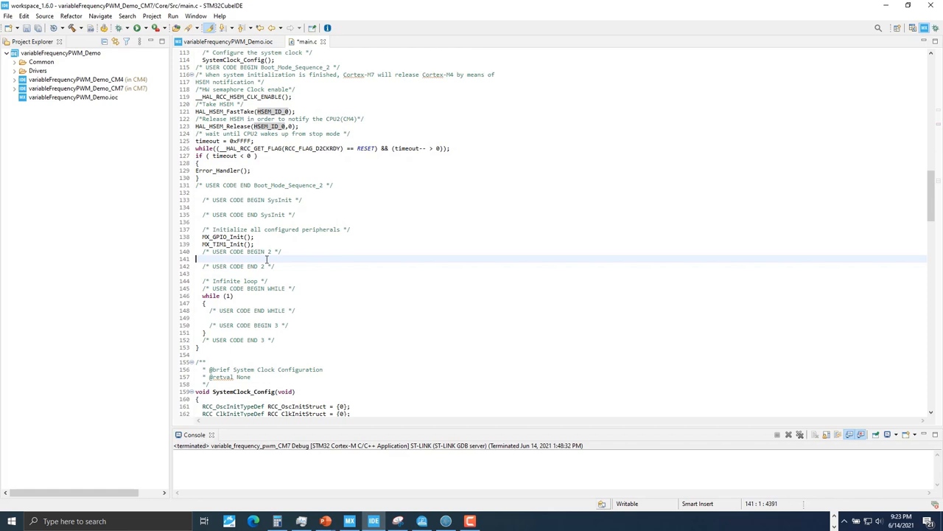
{"action": "type", "text": "HAL_TIM_Base_Start_IT( &htim1 );"}
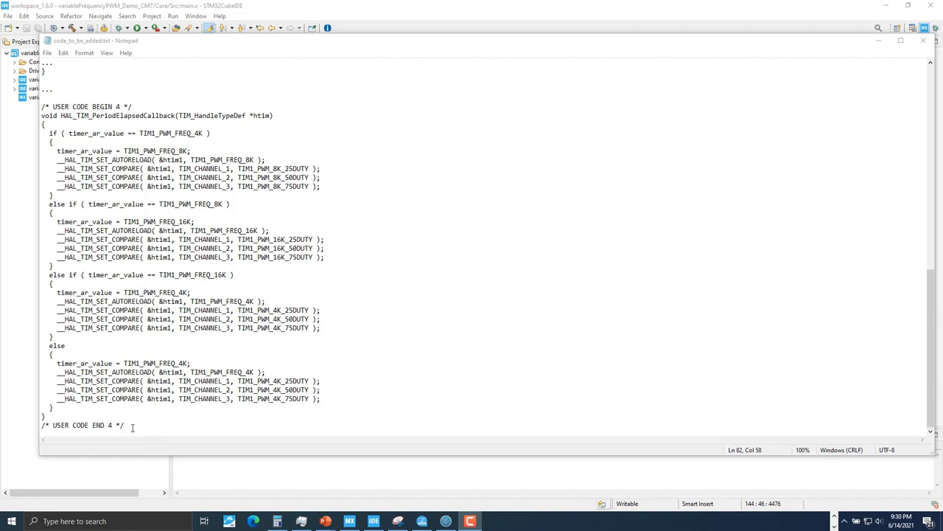
Select all of the period-elapsed callback code in the notes for copying
{"action": "key", "text": "ctrl+a"}
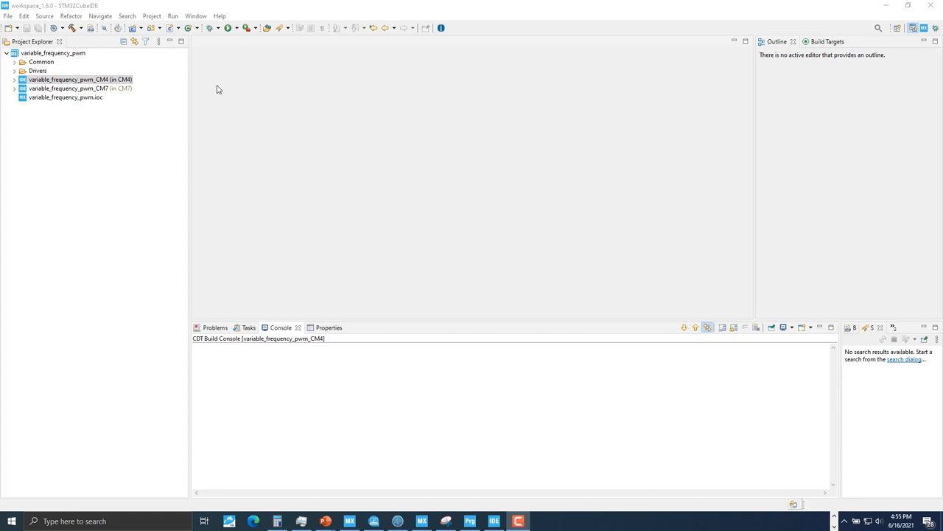
Build variable_frequency_pwm_CM4 and launch a debug session for it
{"action": "left_click", "coordinate": [81, 81]}
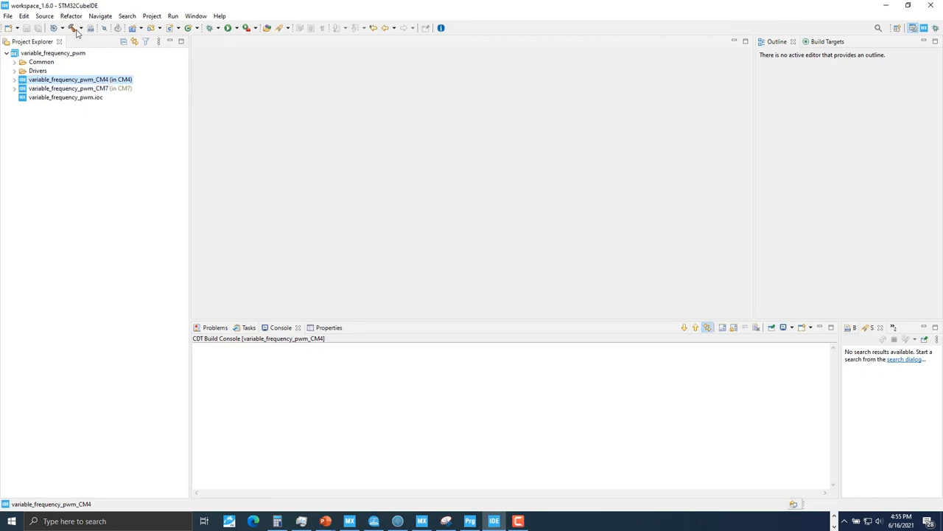
{"action": "left_click", "coordinate": [72, 29]}
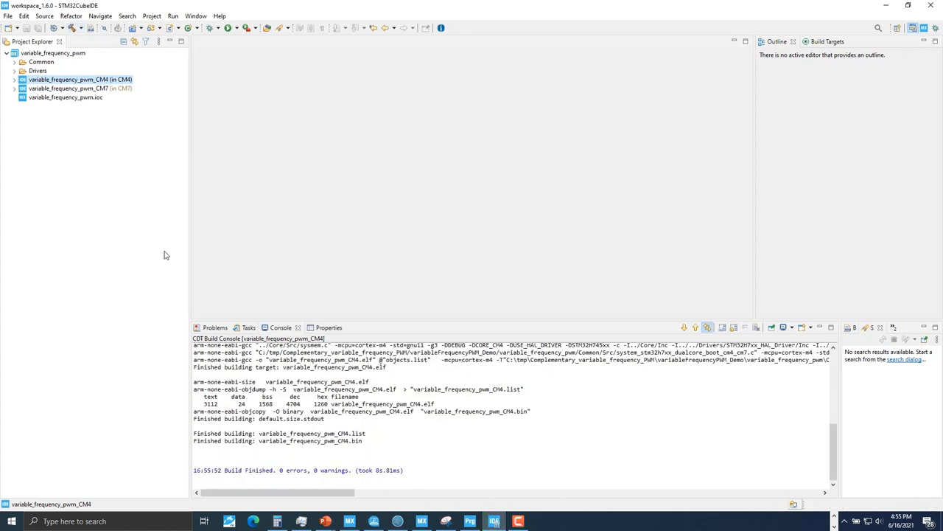
{"action": "mouse_move", "coordinate": [339, 371]}
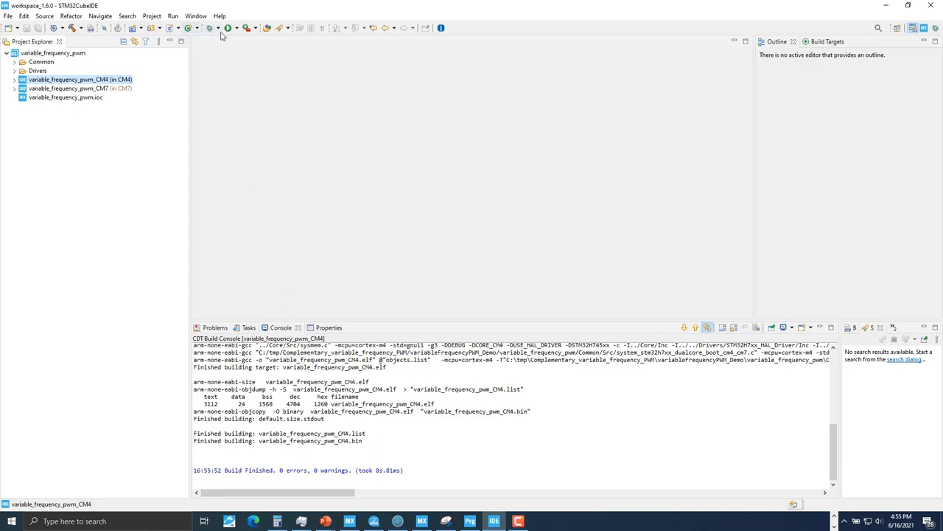
{"action": "mouse_move", "coordinate": [229, 28]}
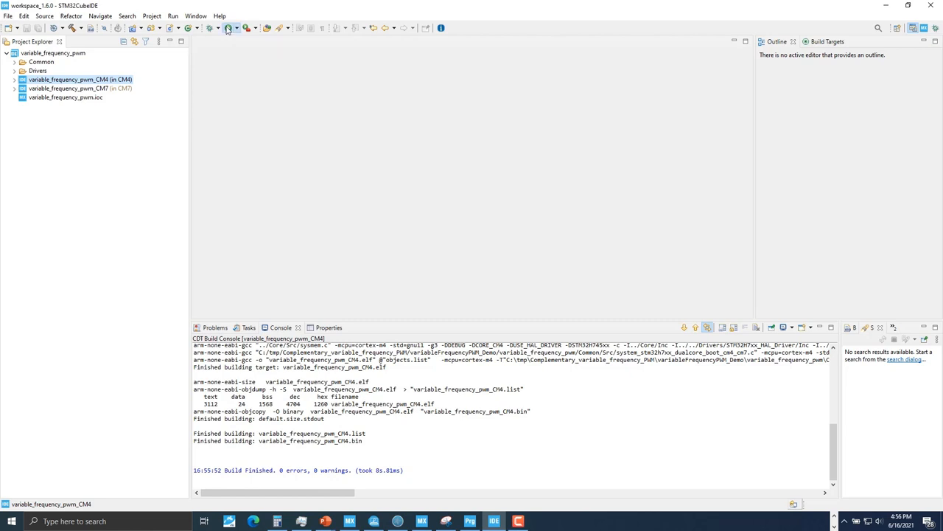
{"action": "left_click", "coordinate": [225, 27]}
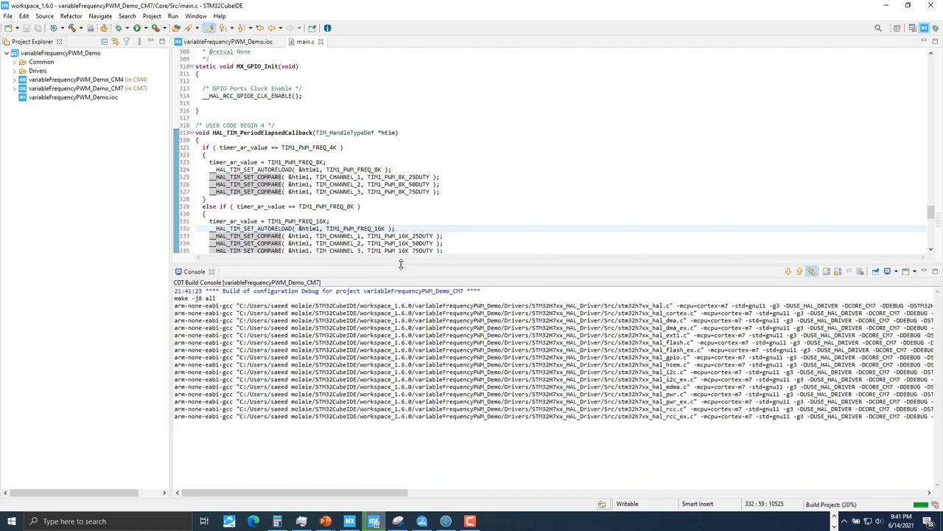
Scroll through the CM7 project build output to confirm 0 errors and 0 warnings
{"action": "scroll", "scroll_direction": "down", "scroll_amount": 3}
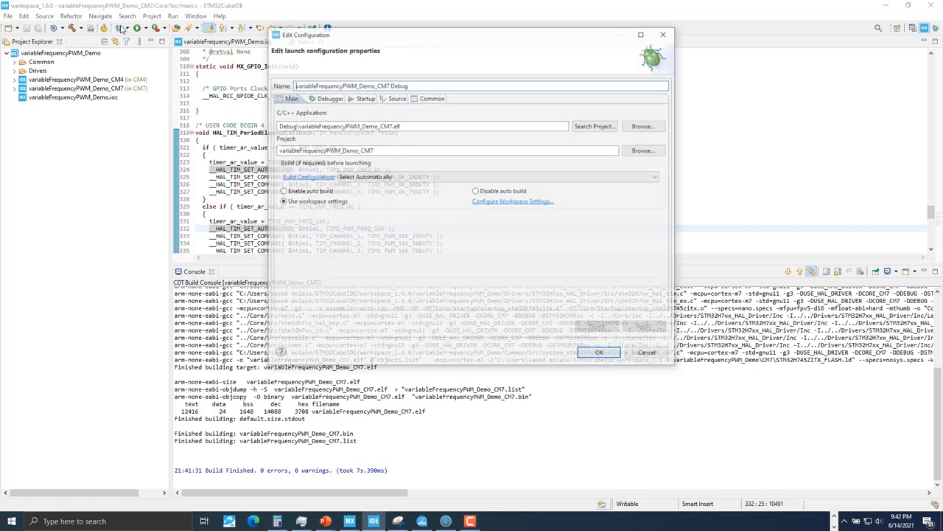
Accept the CM7 debug configuration to flash the board, then resume past main
{"action": "left_click", "coordinate": [602, 353]}
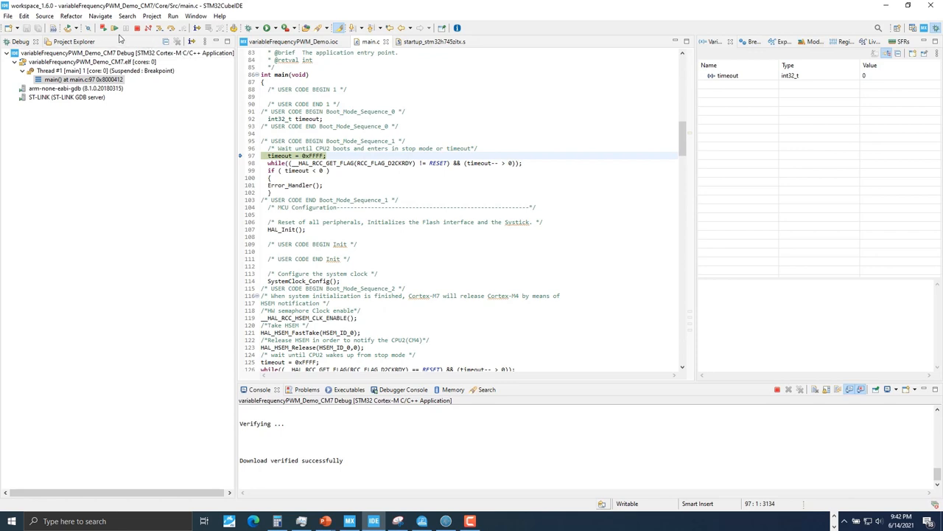
{"action": "left_click", "coordinate": [117, 40]}
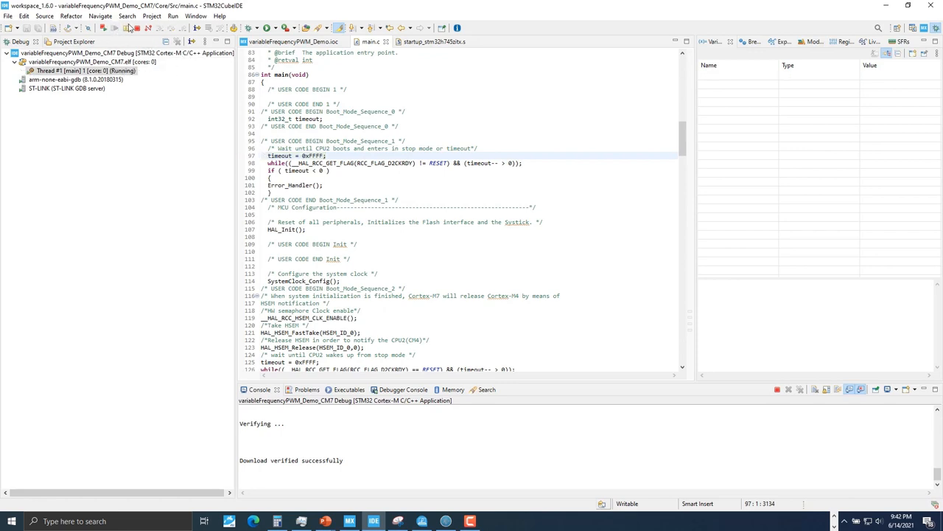
{"action": "mouse_move", "coordinate": [124, 41]}
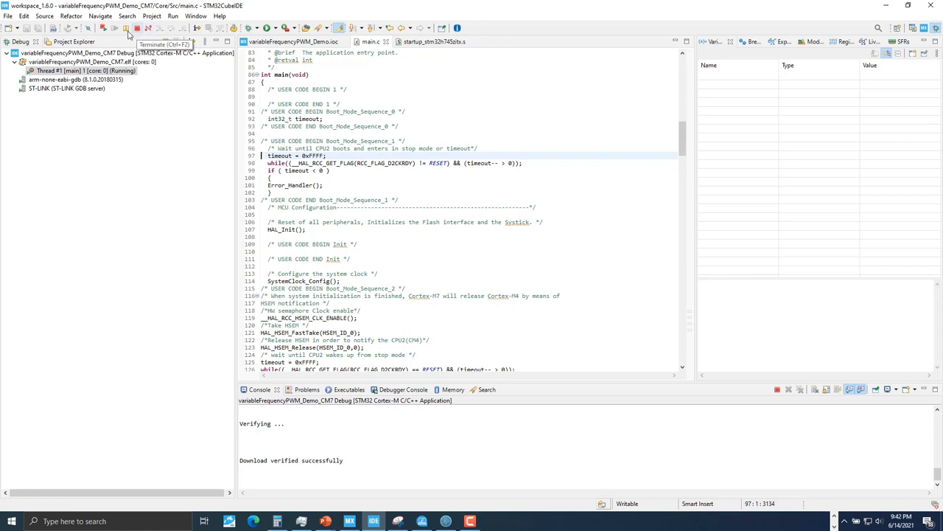
{"action": "mouse_move", "coordinate": [114, 35]}
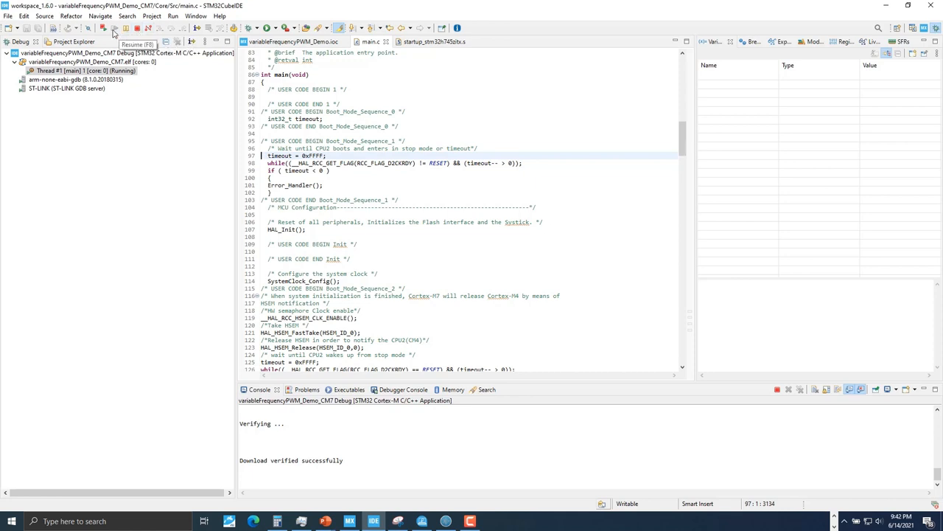
{"action": "mouse_move", "coordinate": [114, 33]}
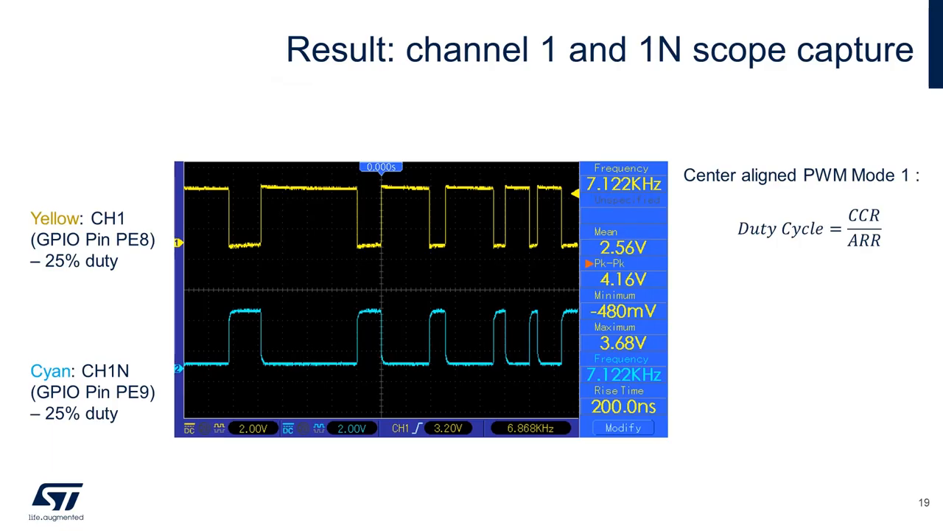
Advance through the channel 2 and channel 3 scope capture slides
{"action": "key", "text": "Right"}
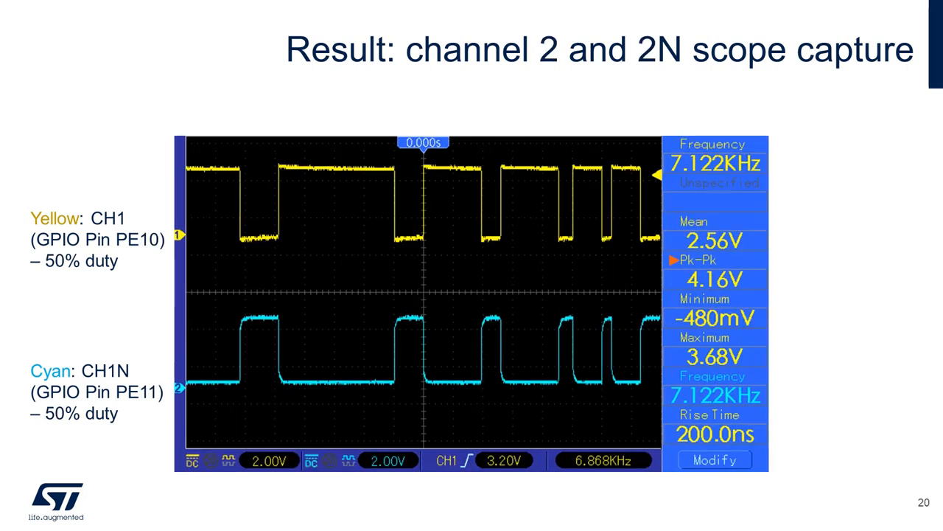
{"action": "key", "text": "Right"}
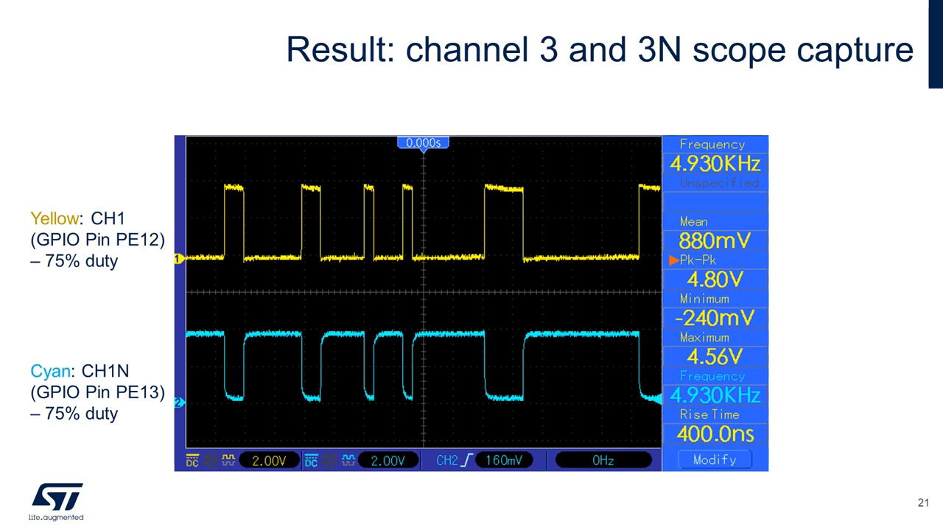